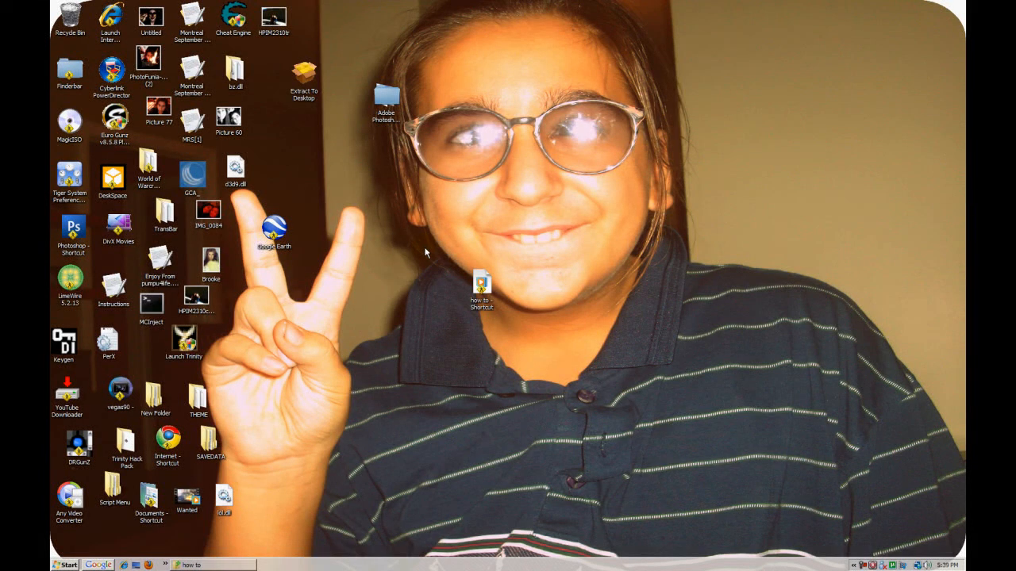
mouse_move(428, 250)
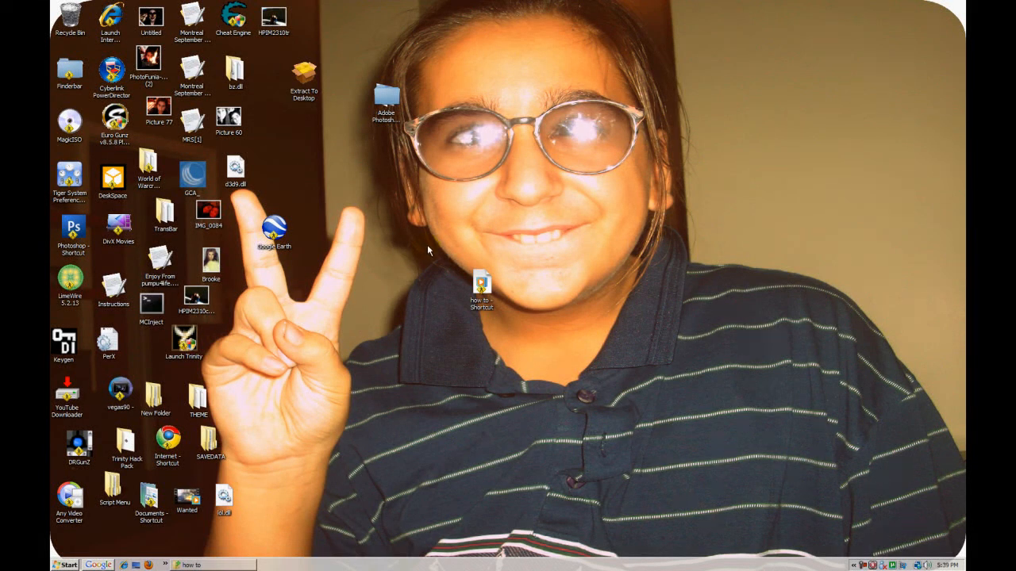
mouse_move(157, 355)
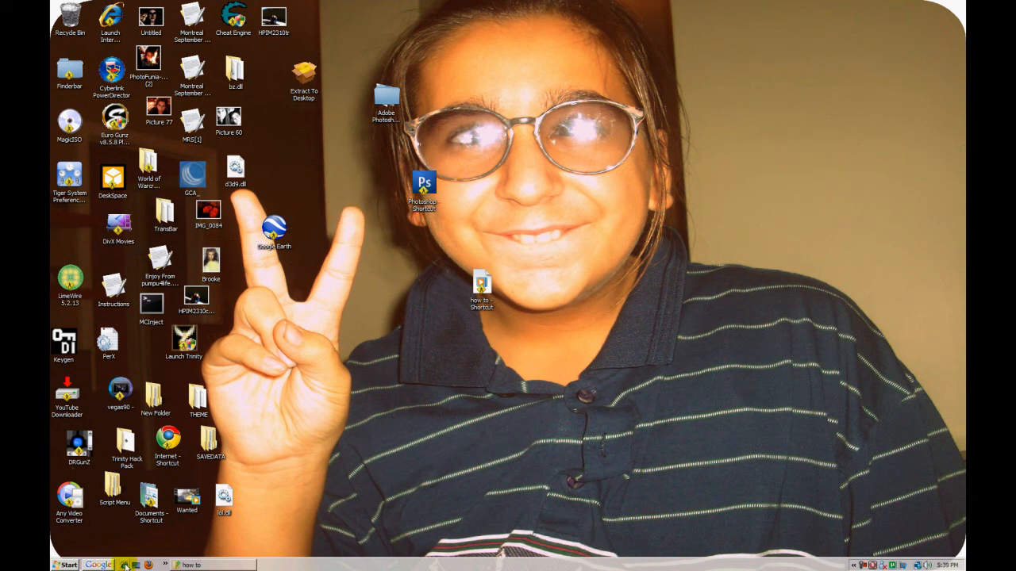
- Launch Google Chrome from the Start menu so a new tab page shows
left_click(66, 565)
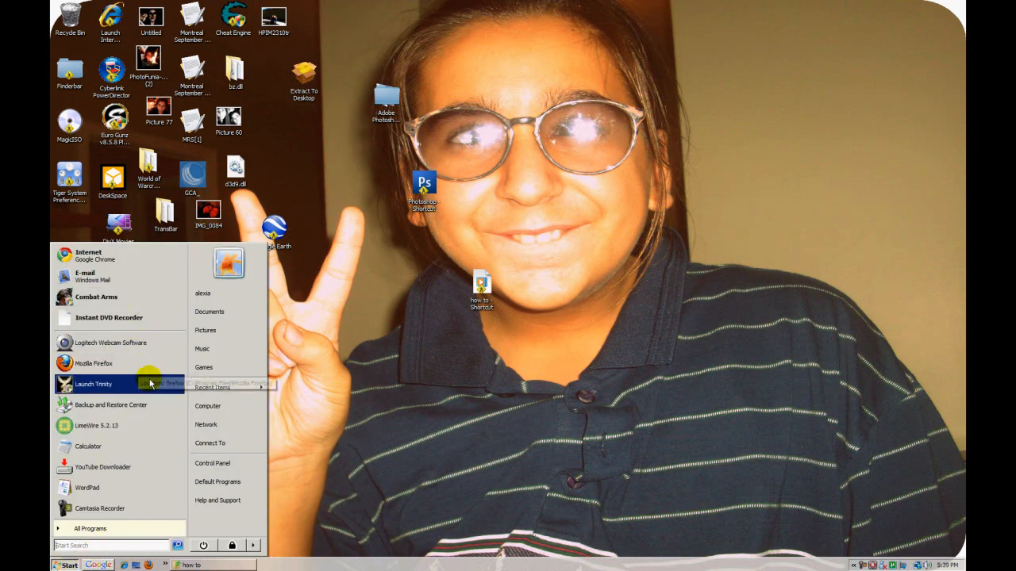
mouse_move(85, 276)
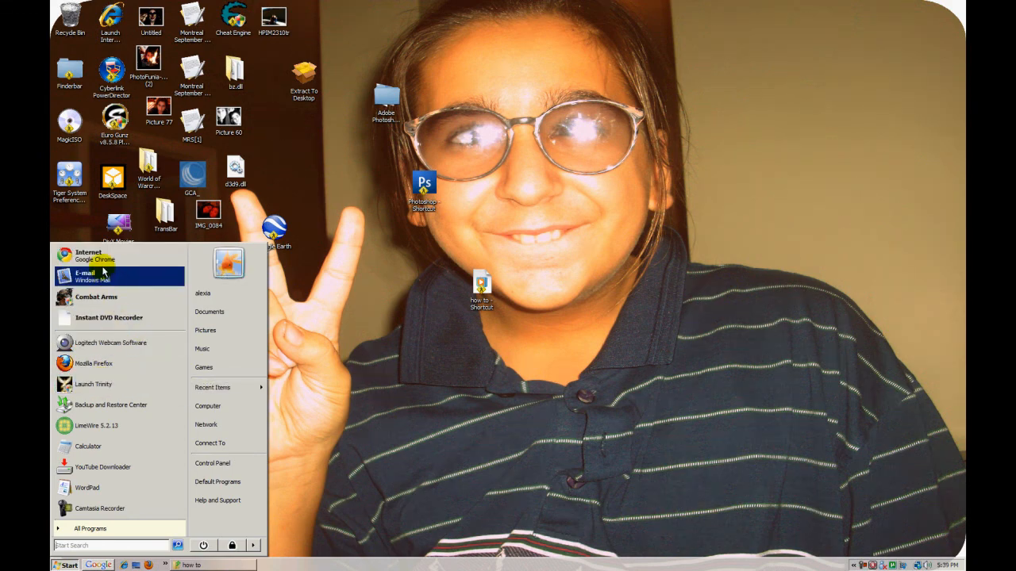
left_click(89, 254)
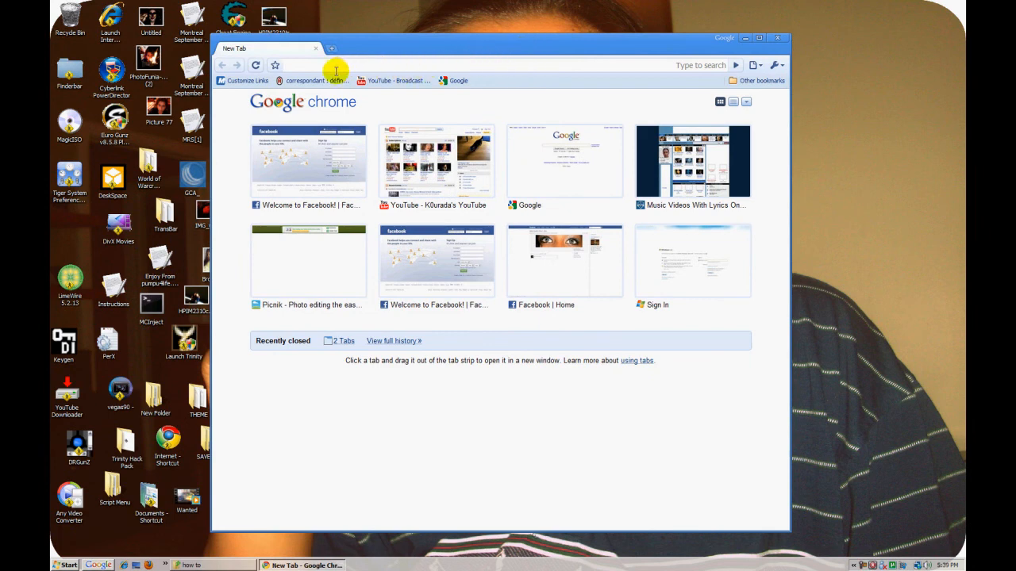
- Go to the Megaupload link for Extract To Desktop.rar and enter the captcha code
type("http://www252.megaupload.com/files/addc9bfaf7b4dab66bbaf8c5743d538f/Extract%20To%")
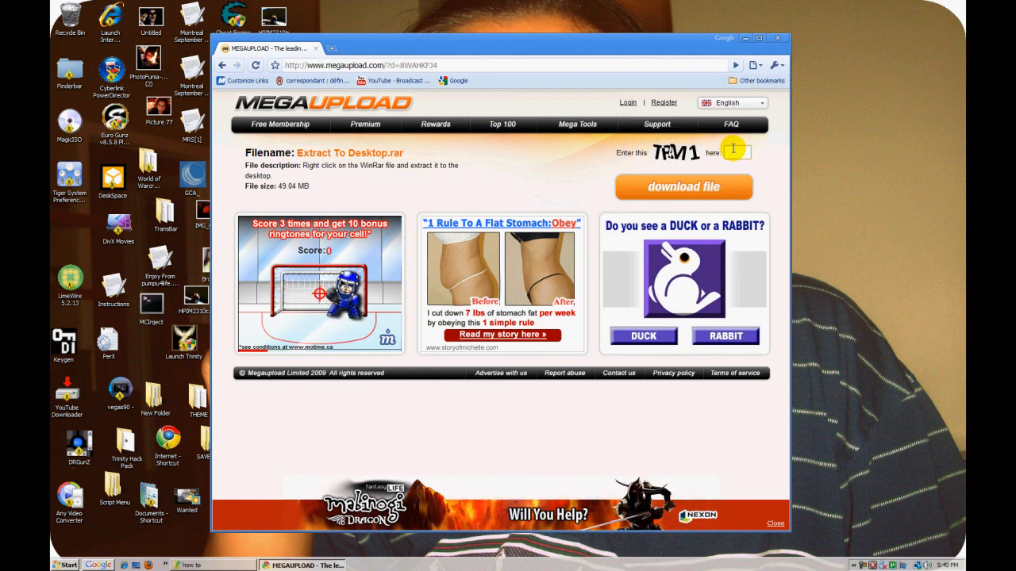
type("tr")
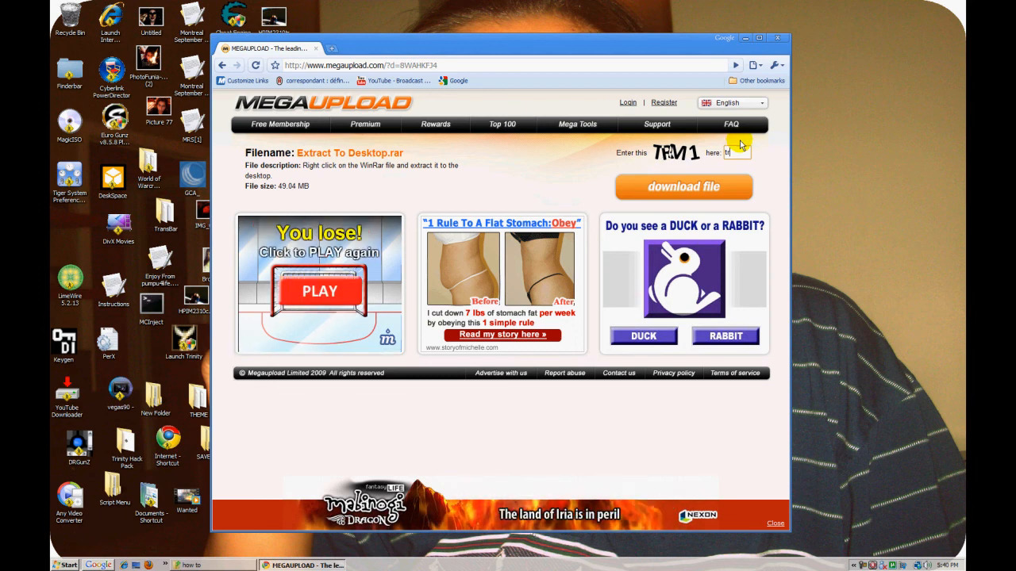
left_click(683, 187)
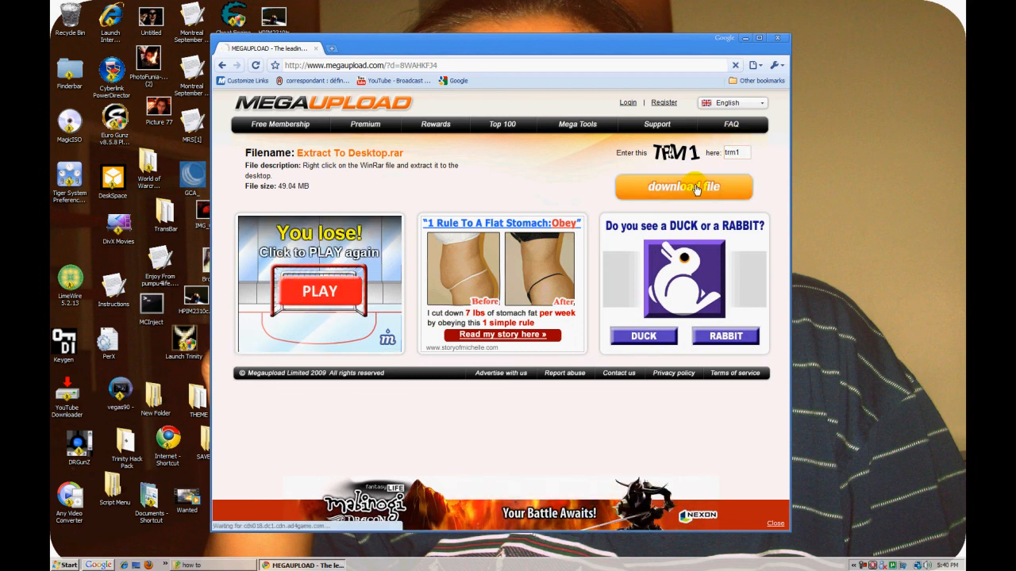
- Submit the code and wait through the 45-second free-download countdown
left_click(682, 187)
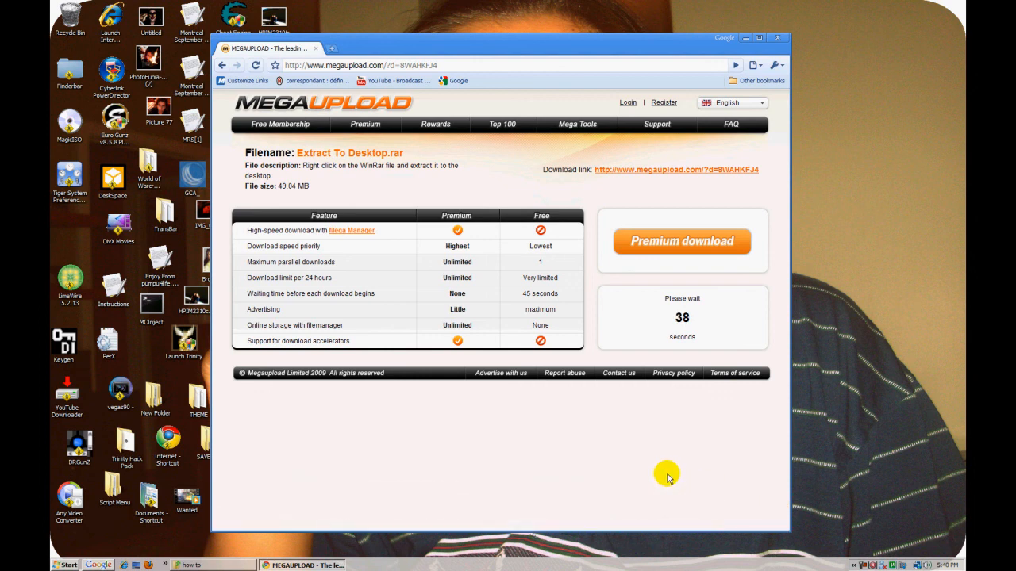
mouse_move(730, 409)
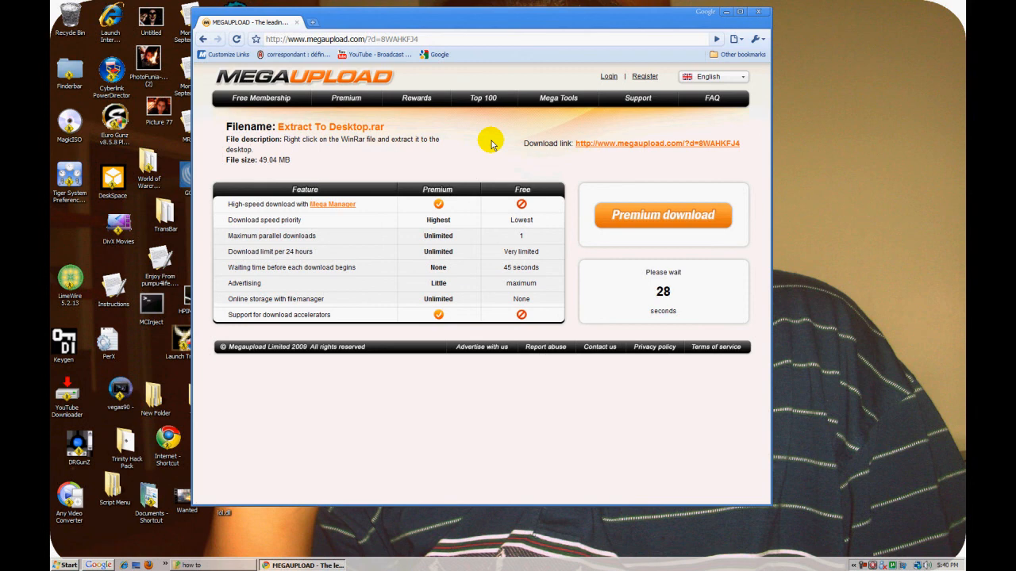
mouse_move(695, 277)
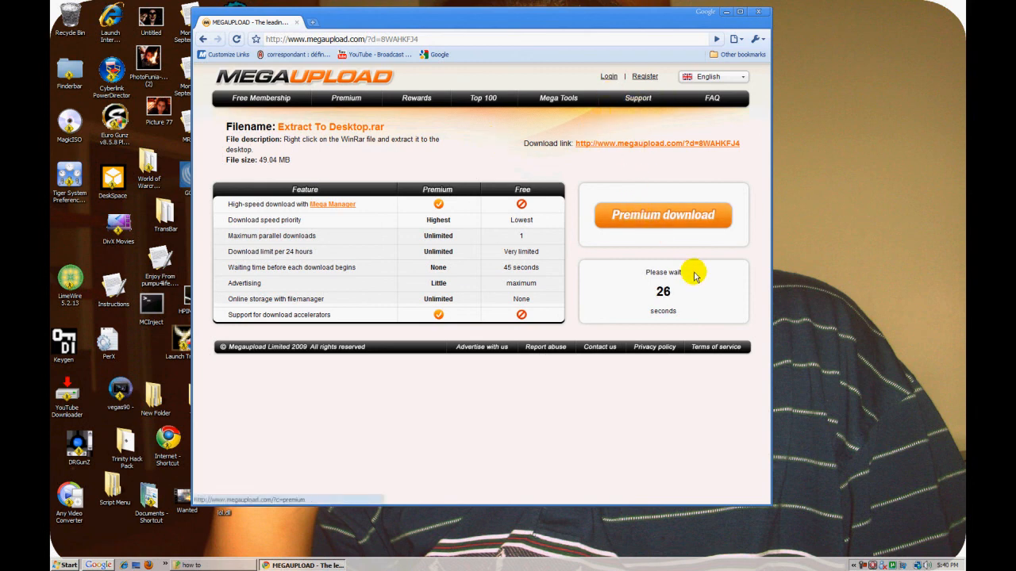
mouse_move(369, 400)
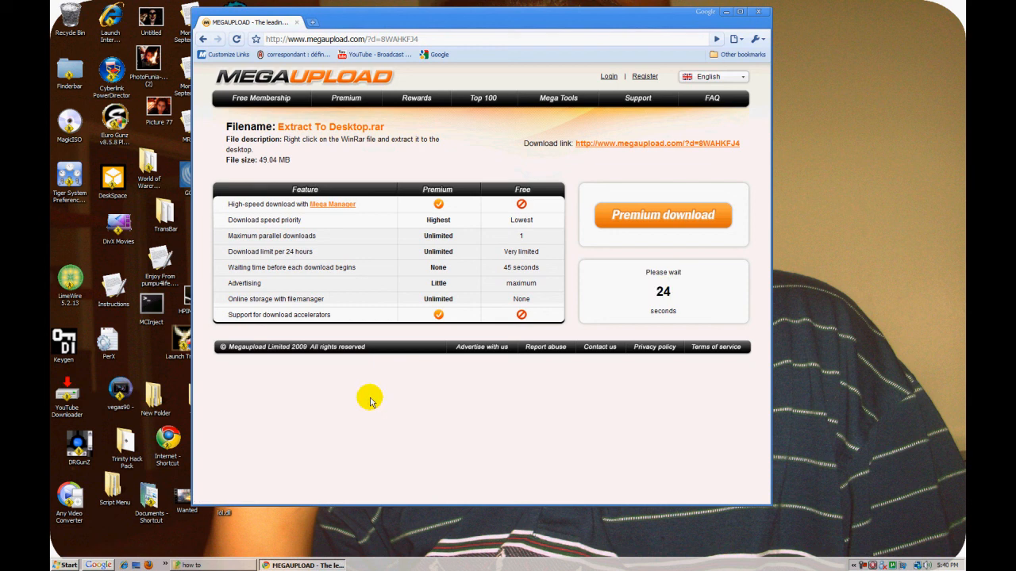
mouse_move(263, 477)
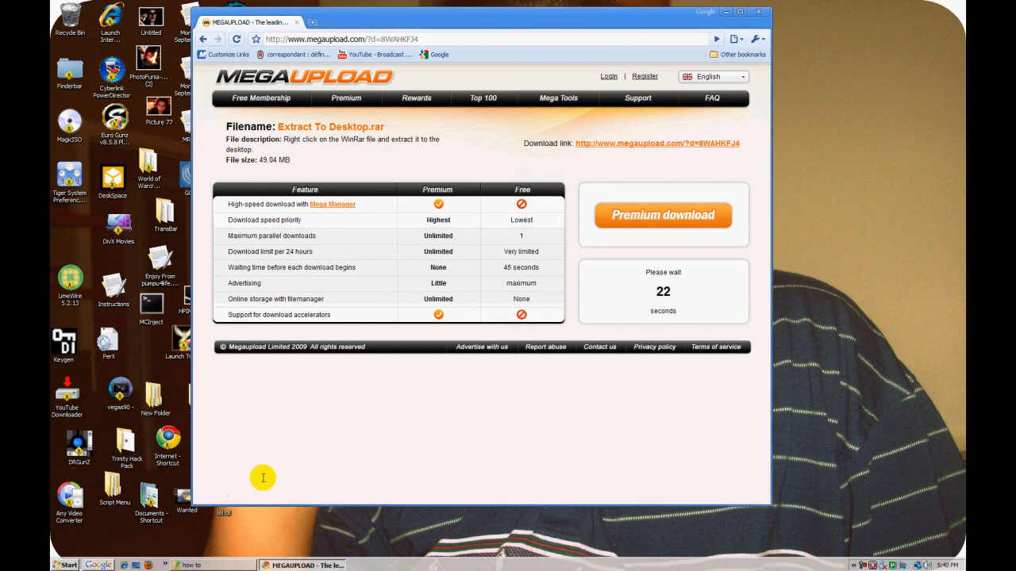
mouse_move(521, 342)
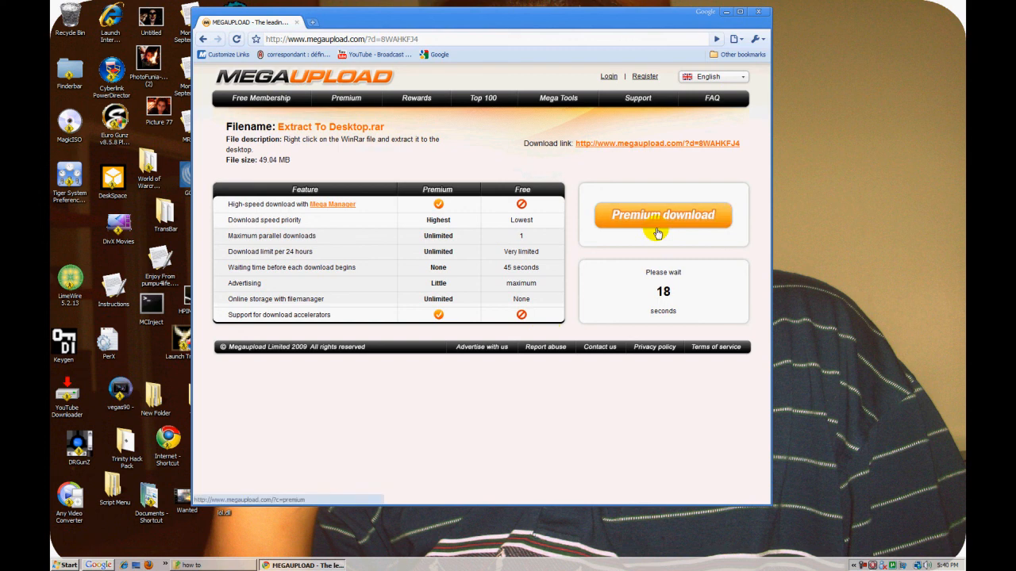
mouse_move(603, 365)
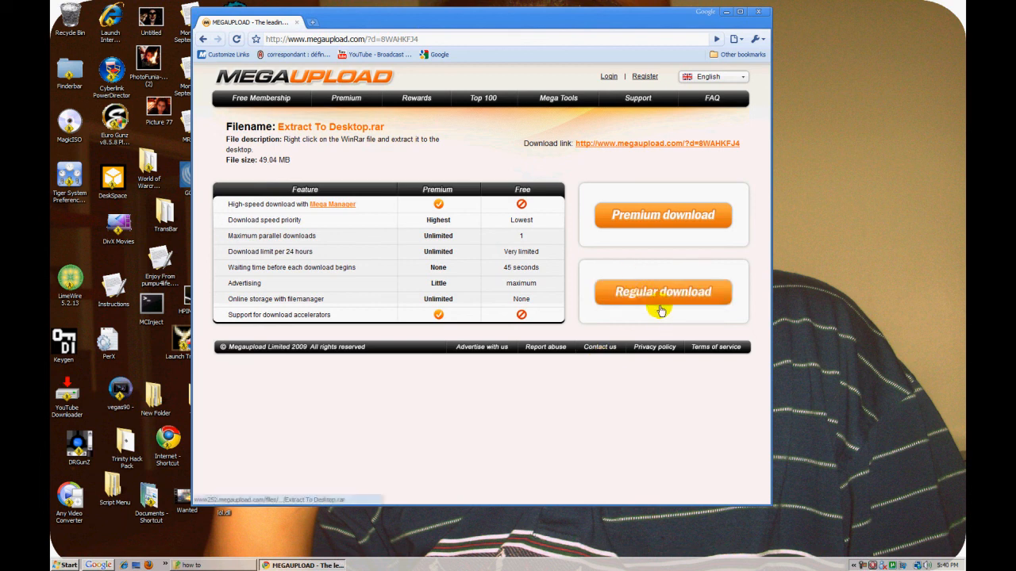
- Start the Regular download of Extract To Desktop.rar in Chrome
left_click(662, 292)
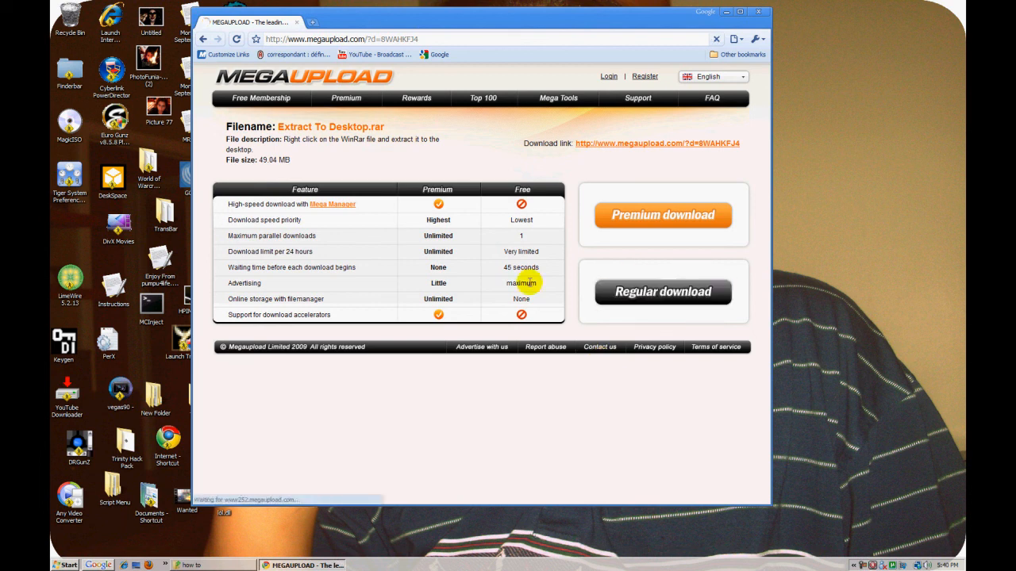
left_click(664, 292)
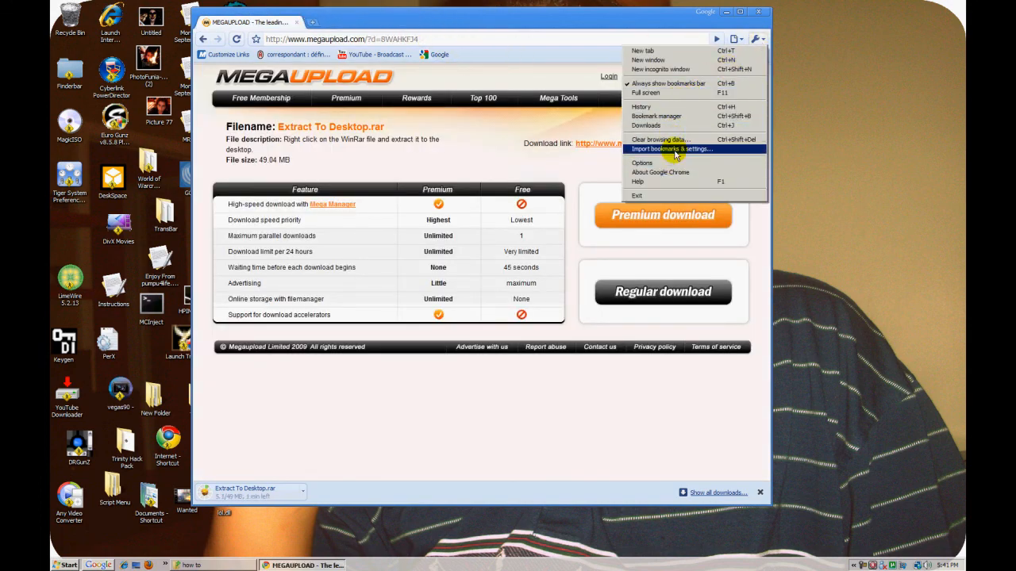
- Cancel the duplicate Extract To Desktop.rar download from Chrome's Downloads page and close Chrome
left_click(644, 126)
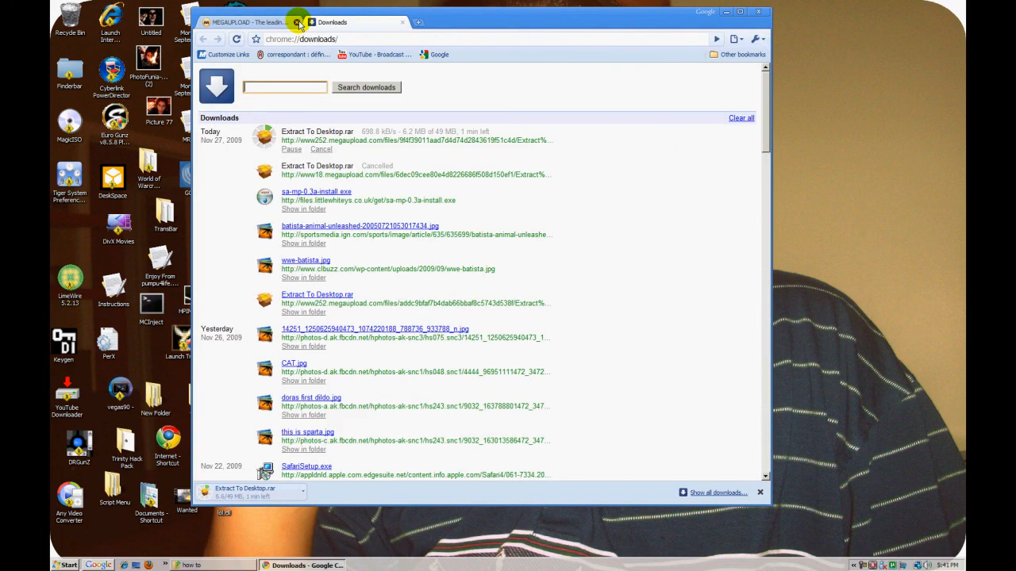
left_click(299, 22)
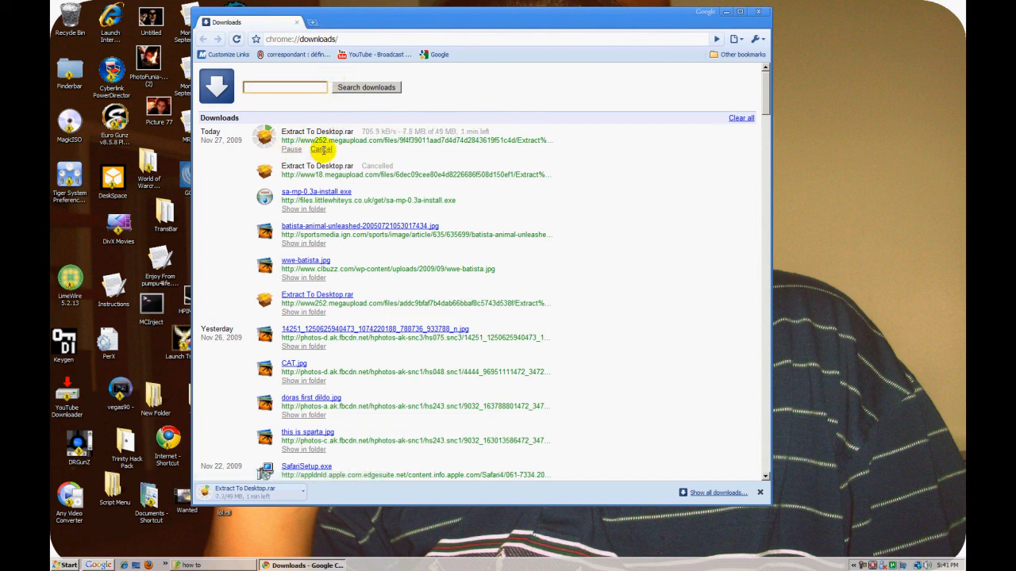
left_click(321, 149)
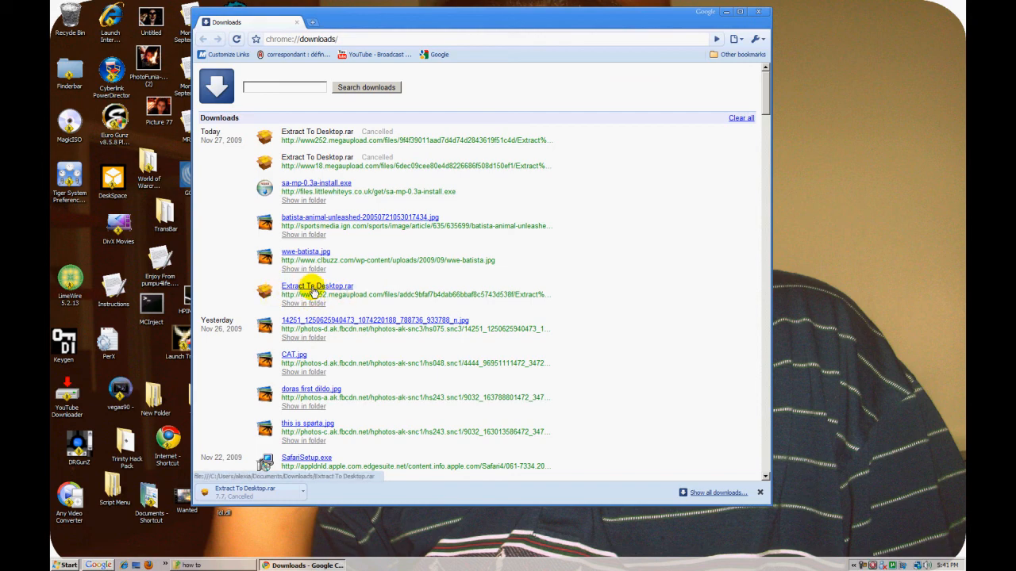
left_click(759, 11)
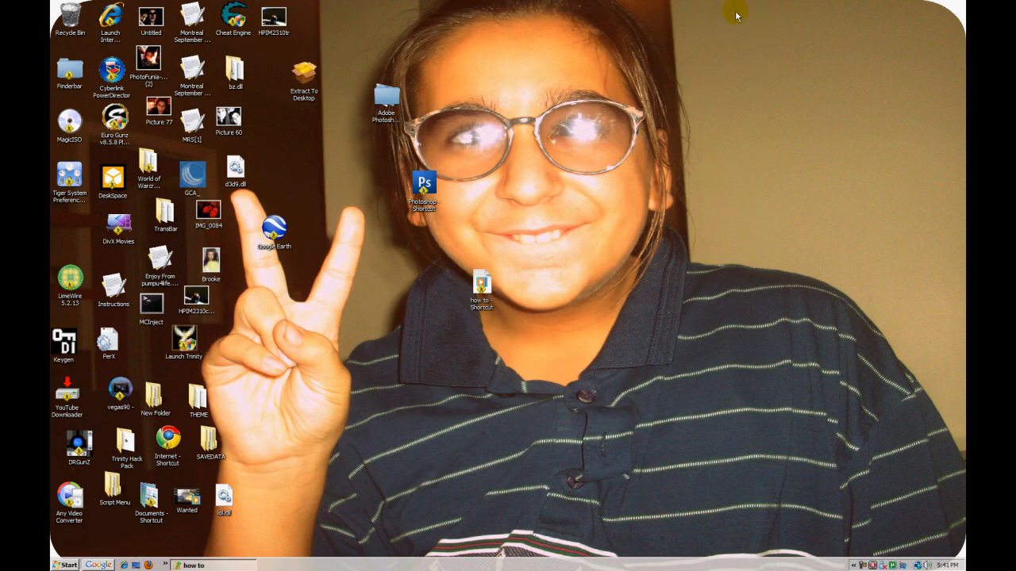
- Select the Extract To Desktop archive on the desktop and bring up its extraction options
left_click_drag(305, 71, 358, 178)
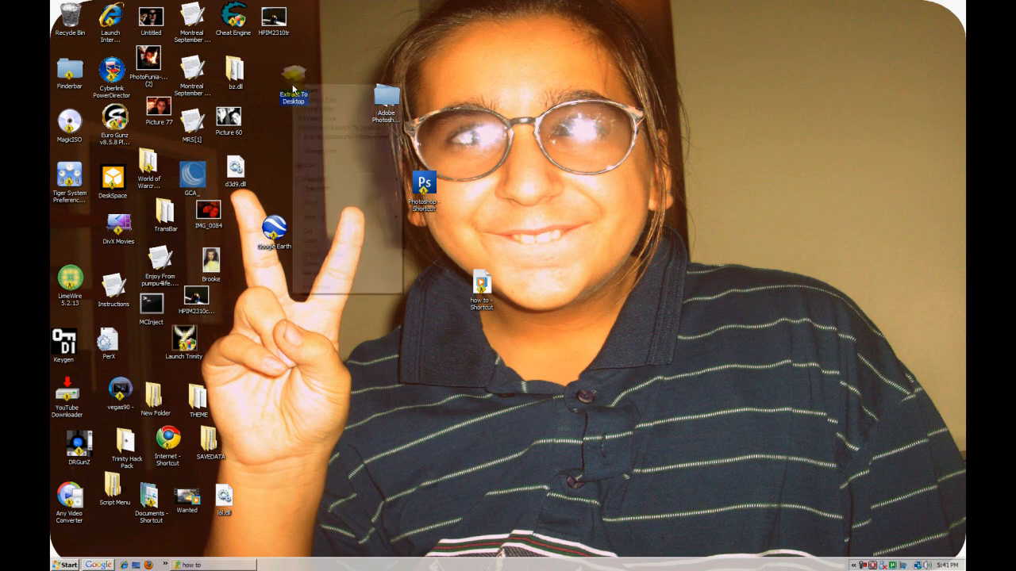
right_click(293, 76)
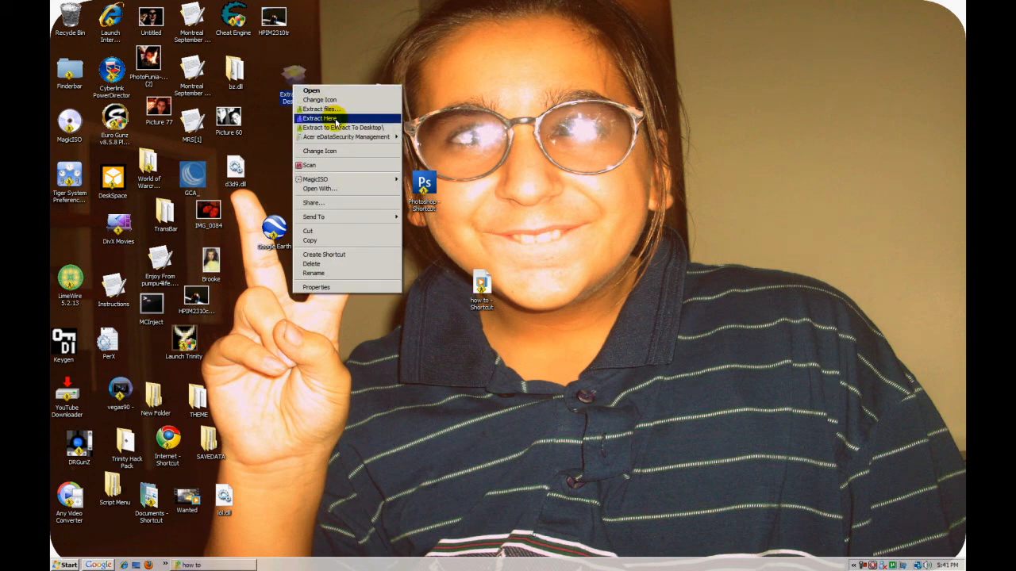
mouse_move(321, 107)
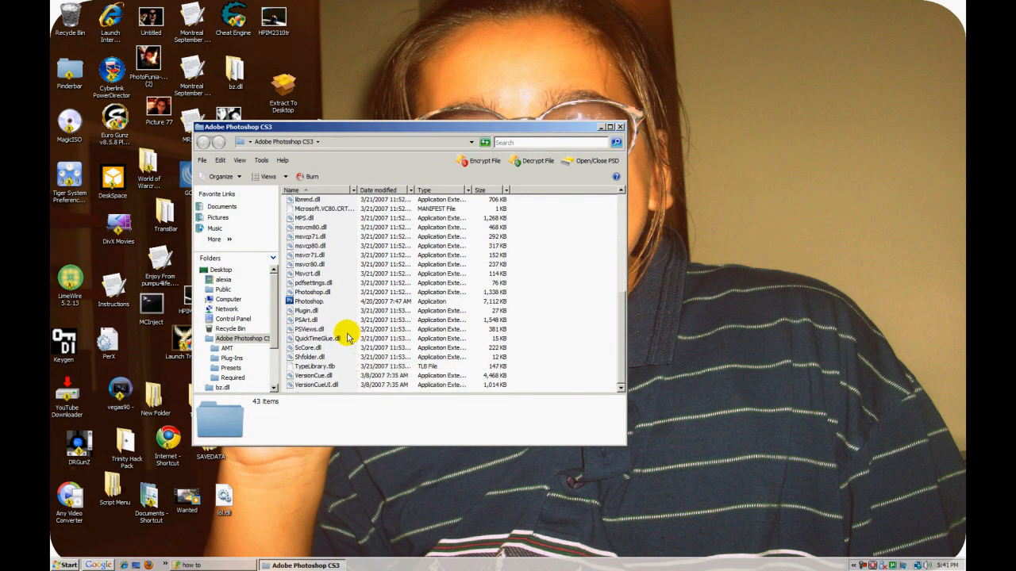
- Send Photoshop.exe to the desktop as a shortcut via Send To
left_click(308, 301)
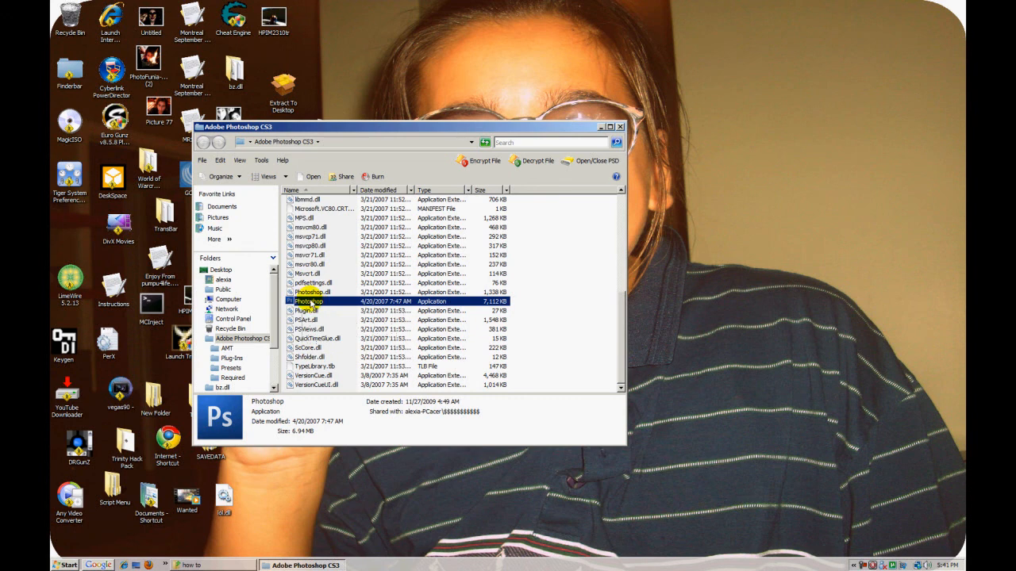
mouse_move(309, 303)
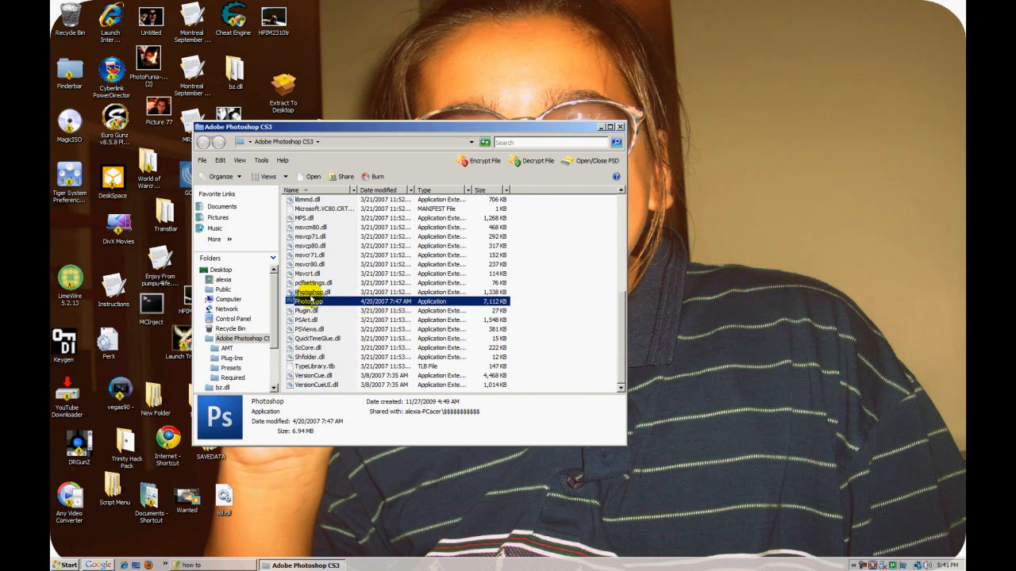
right_click(308, 301)
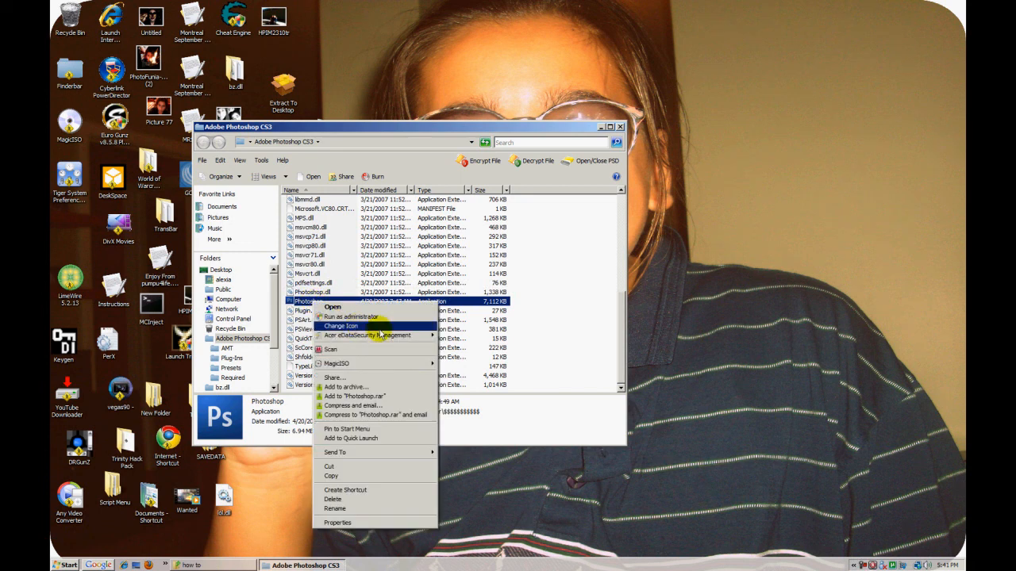
mouse_move(384, 489)
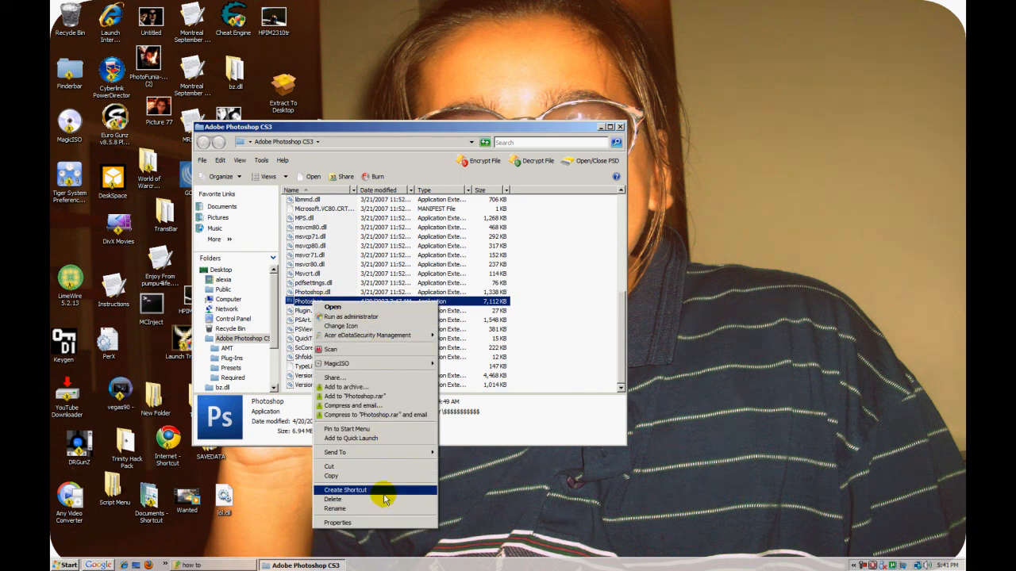
mouse_move(384, 415)
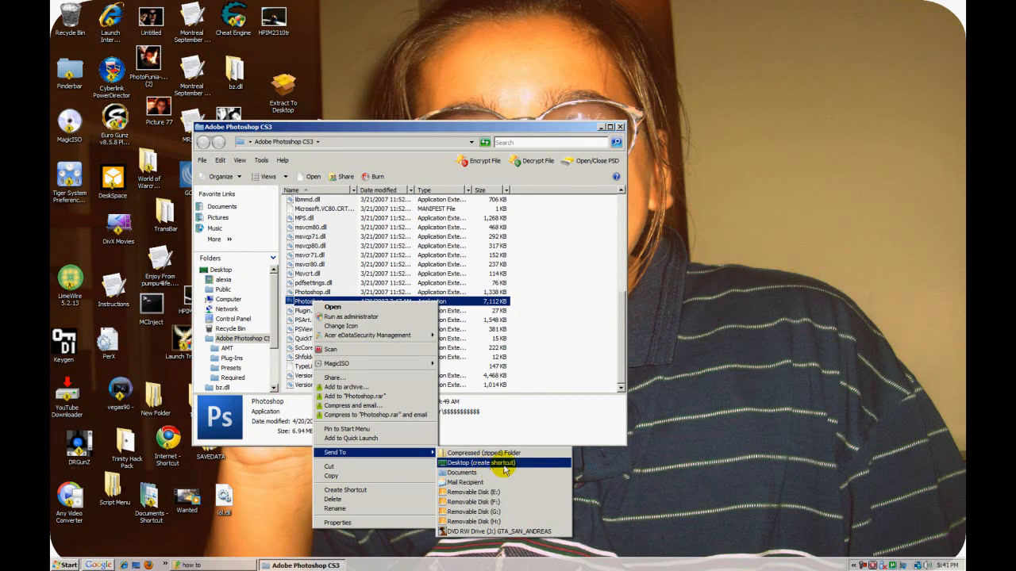
left_click(480, 463)
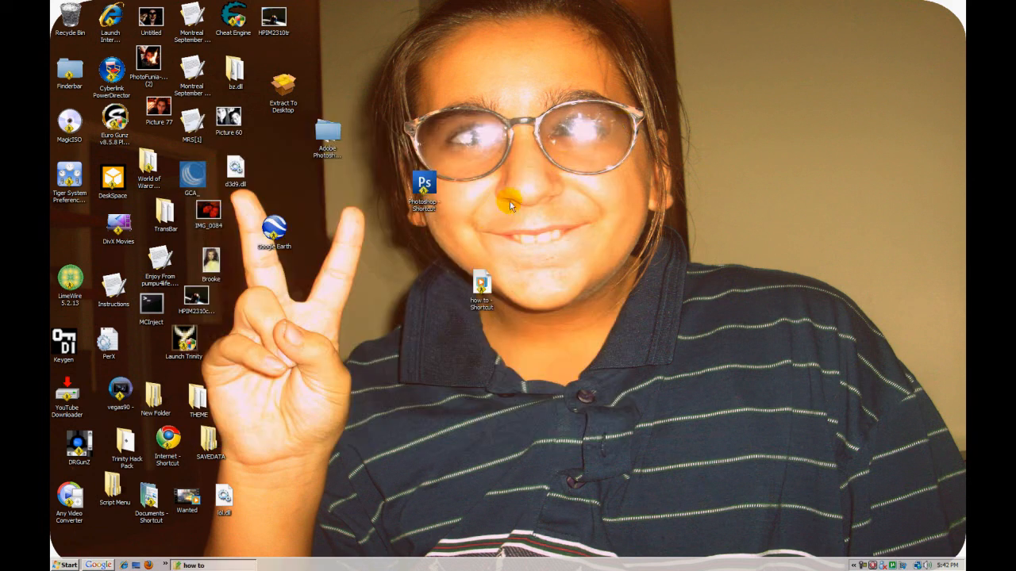
- Move the Photoshop shortcut to the top centre and launch Photoshop CS3 from it
left_click_drag(422, 190, 505, 90)
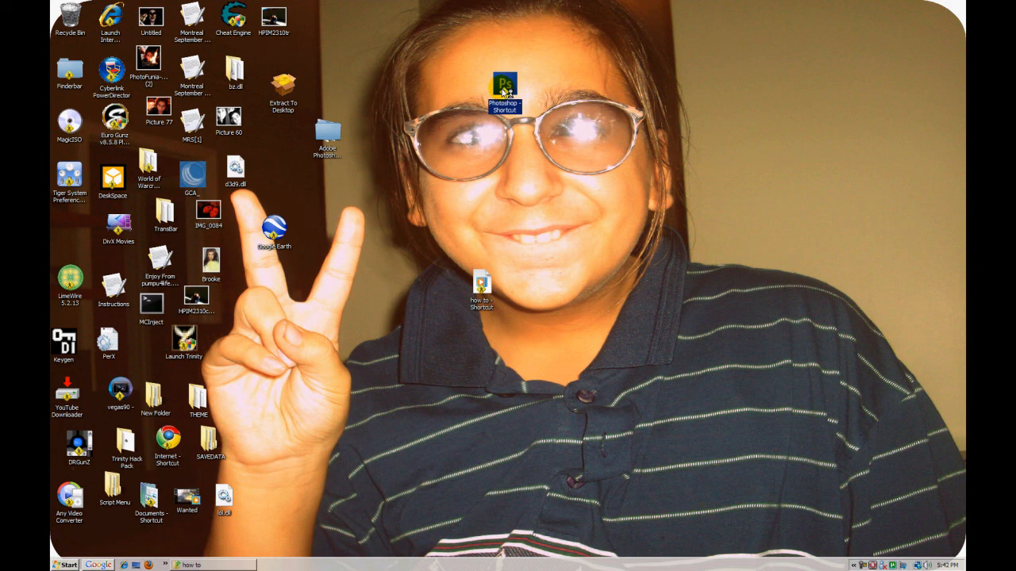
double_click(505, 87)
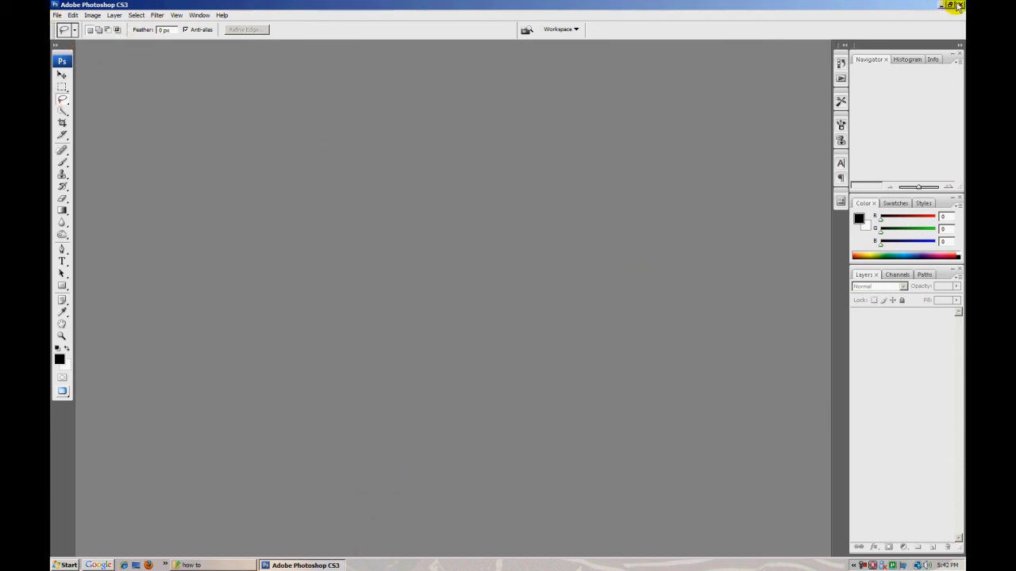
- Quit Photoshop CS3 and drag its shortcut into the left desktop icon column
left_click(946, 6)
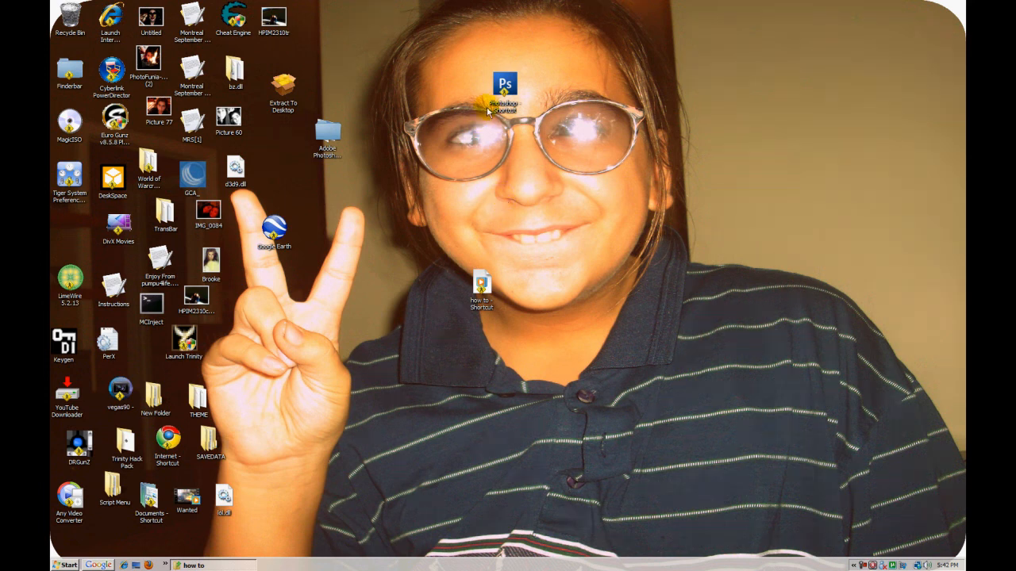
left_click_drag(504, 103, 76, 230)
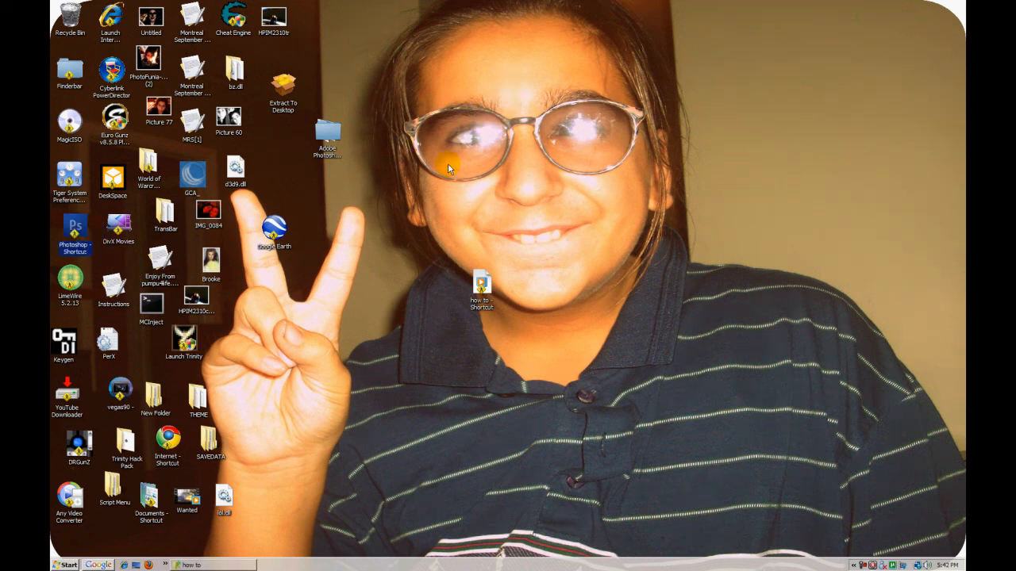
left_click(289, 140)
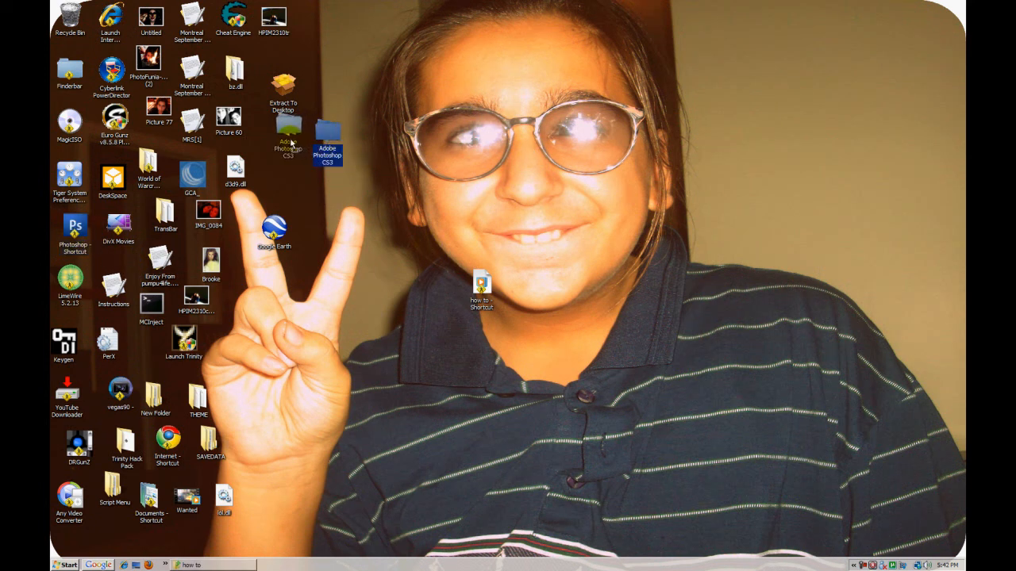